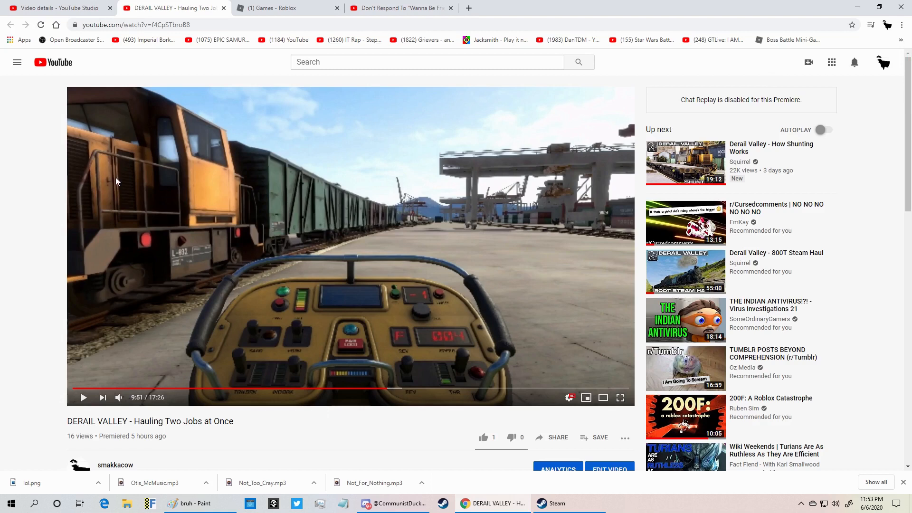
mouse_move(201, 170)
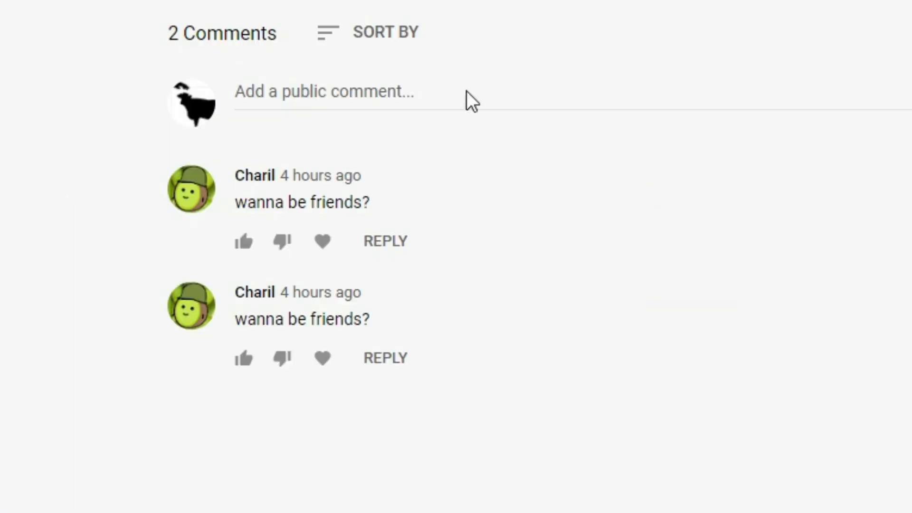
mouse_move(465, 143)
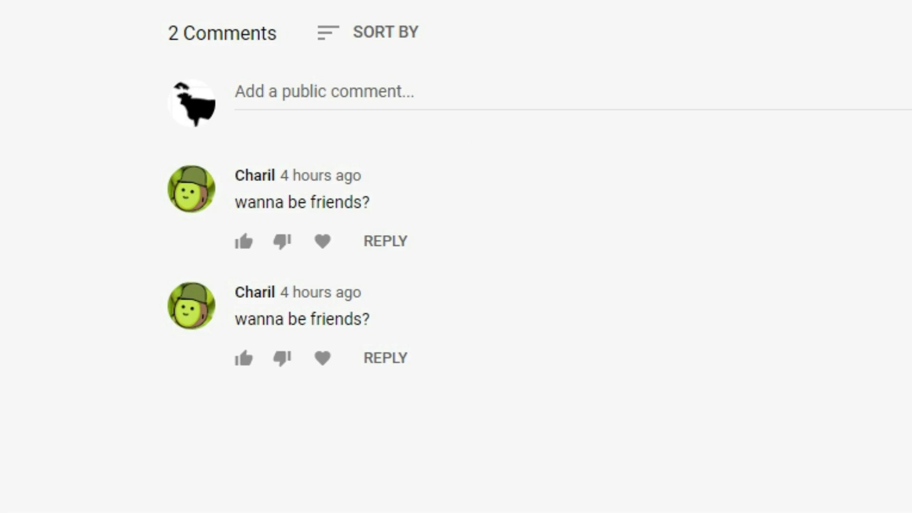
mouse_move(398, 3)
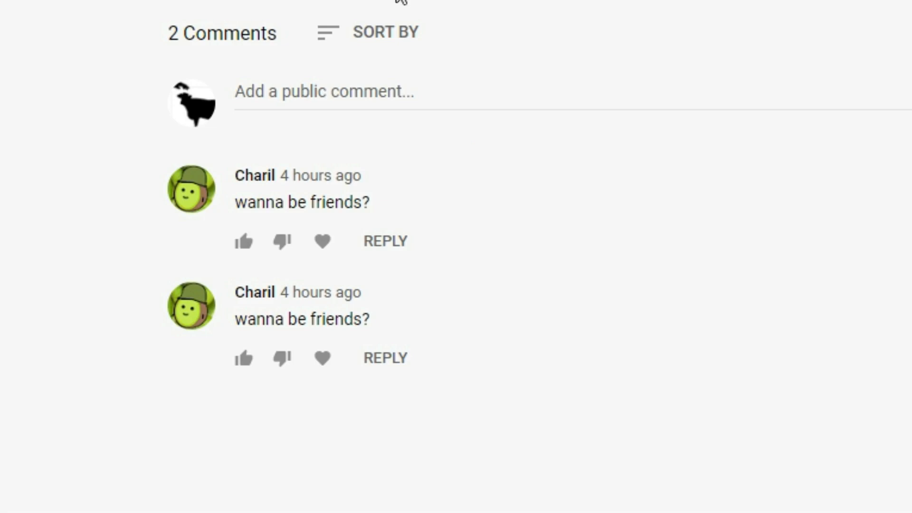
mouse_move(351, 186)
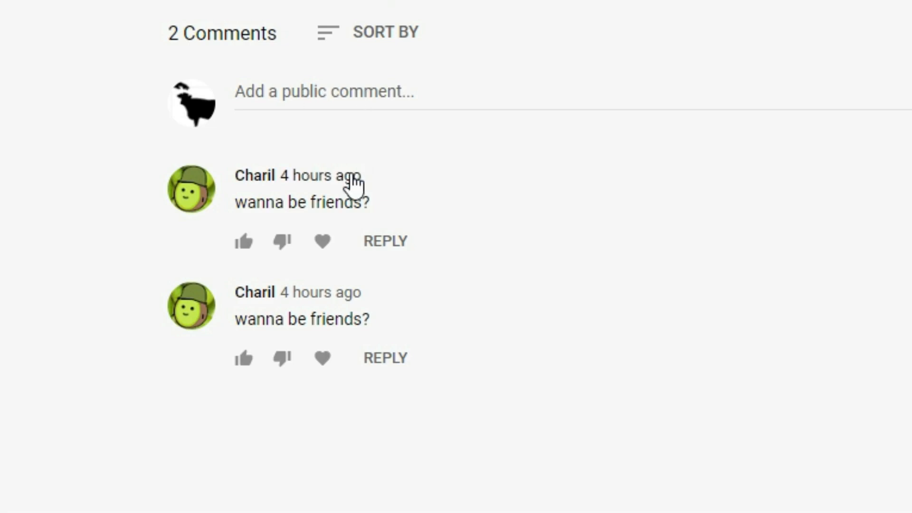
mouse_move(763, 348)
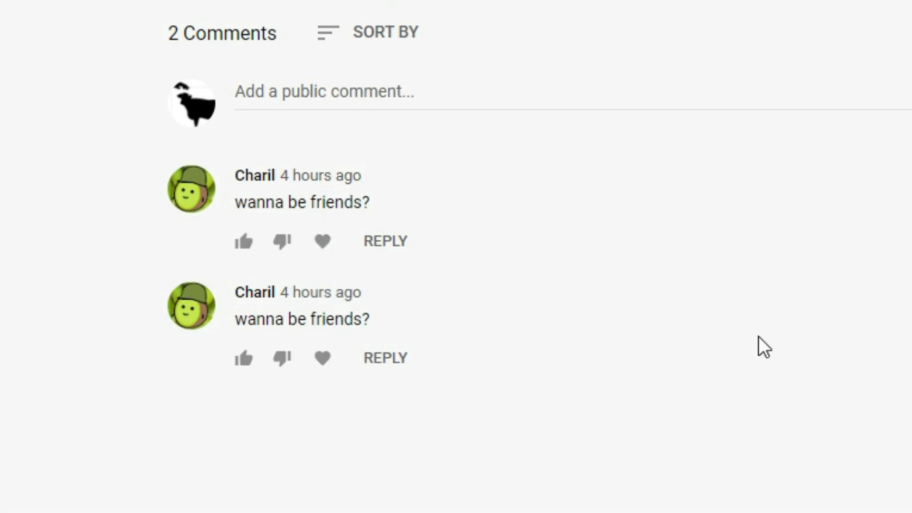
mouse_move(756, 301)
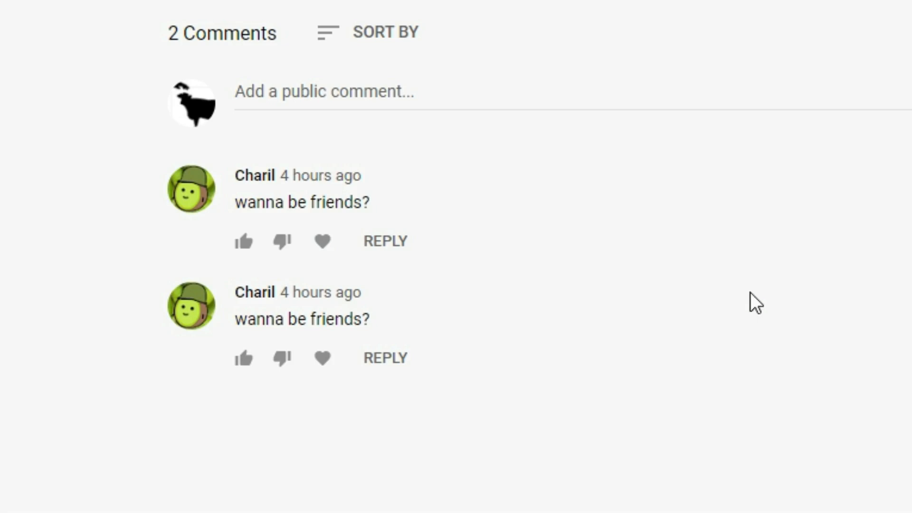
mouse_move(755, 302)
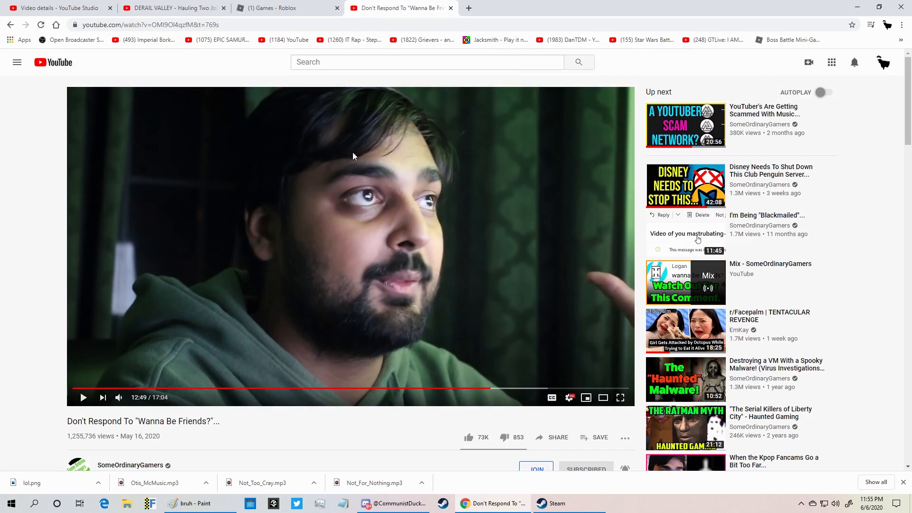
mouse_move(254, 445)
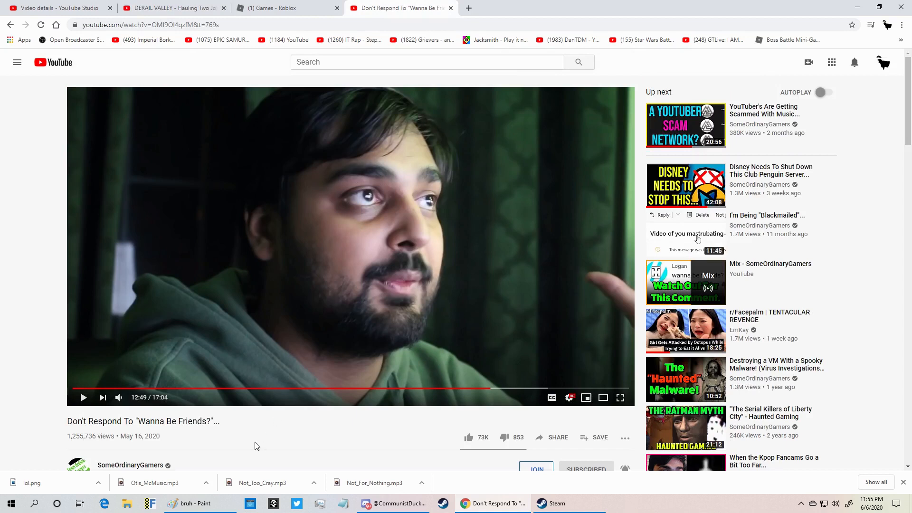
Scroll down and back up the 'Don't Respond To Wanna Be Friends?' warning video page.
scroll(down, 3)
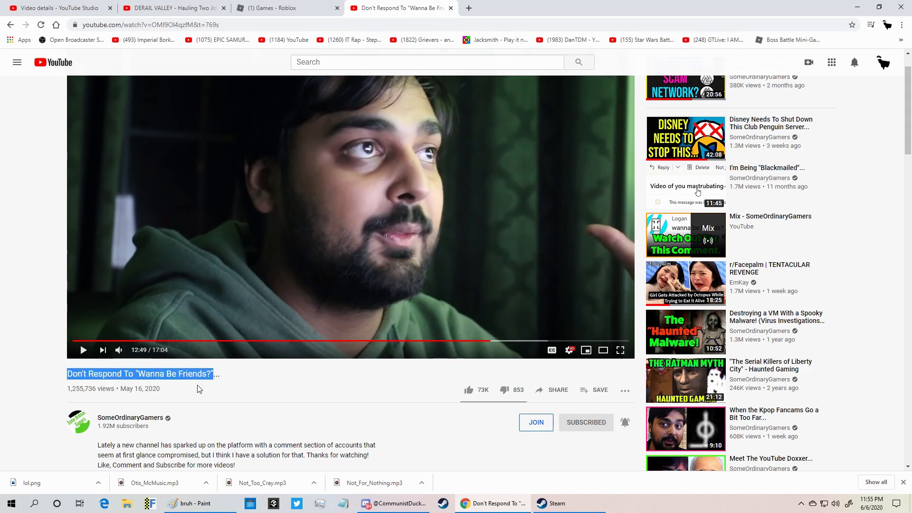
scroll(up, 3)
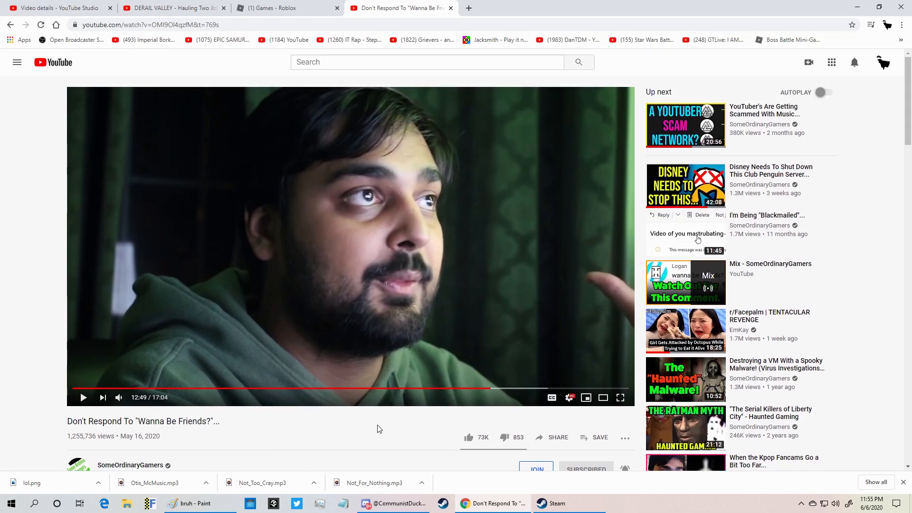
mouse_move(172, 7)
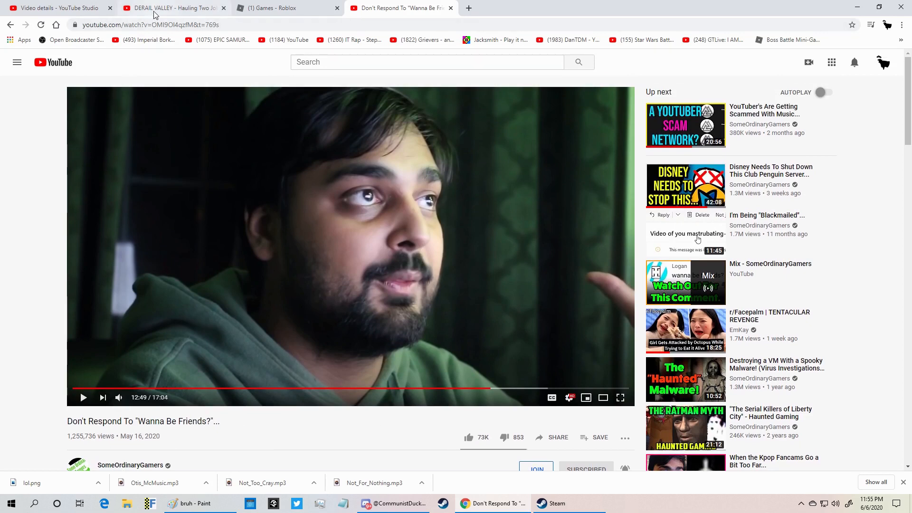
Switch between the Derail Valley tab and the warning video tab, ending on Derail Valley's comments.
click(173, 7)
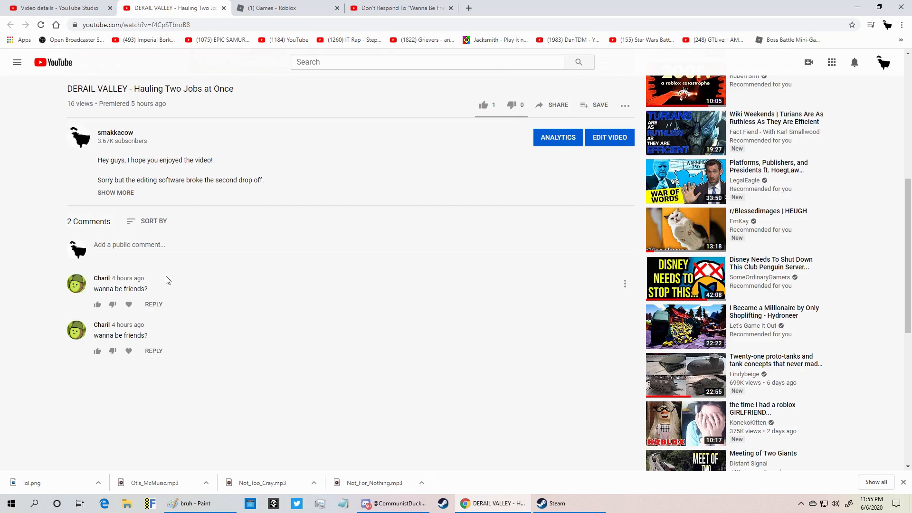
mouse_move(147, 284)
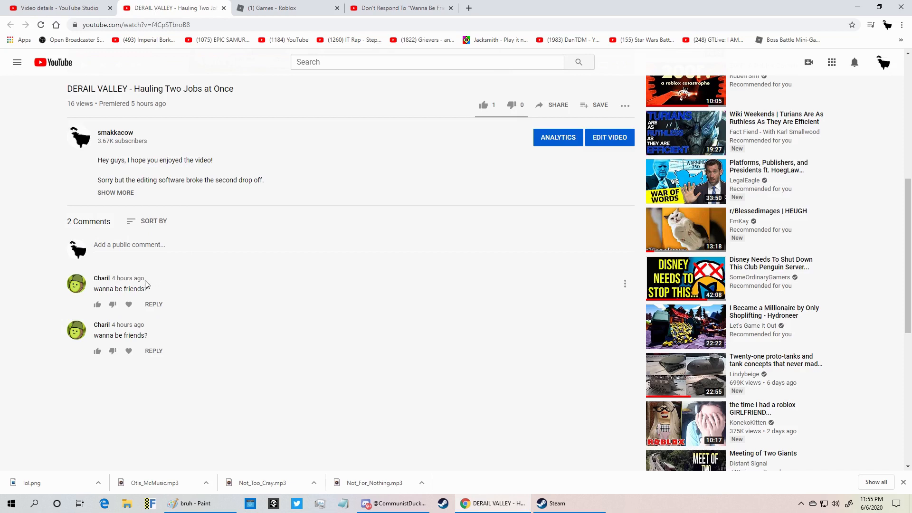
mouse_move(114, 357)
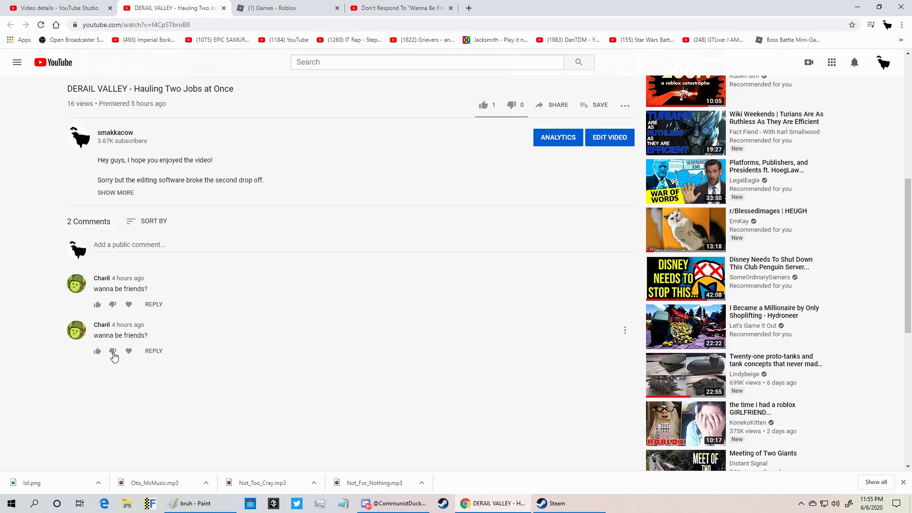
mouse_move(238, 297)
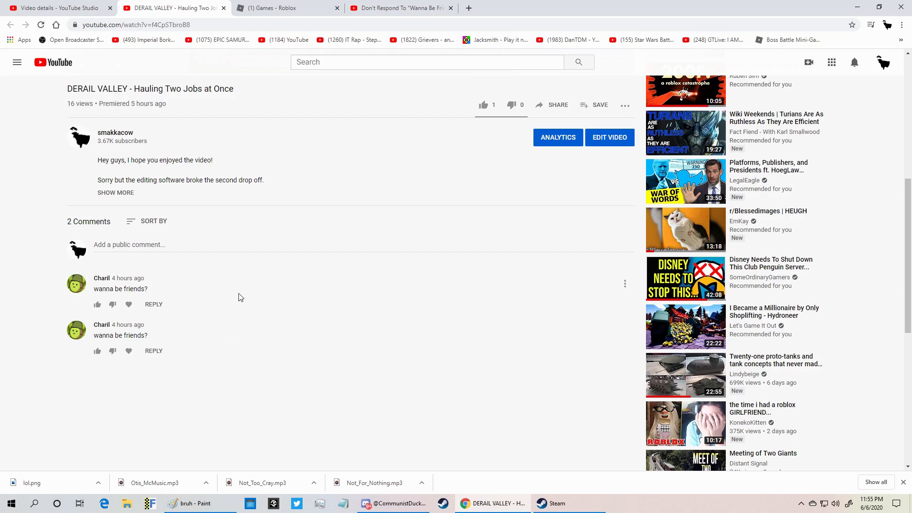
mouse_move(262, 302)
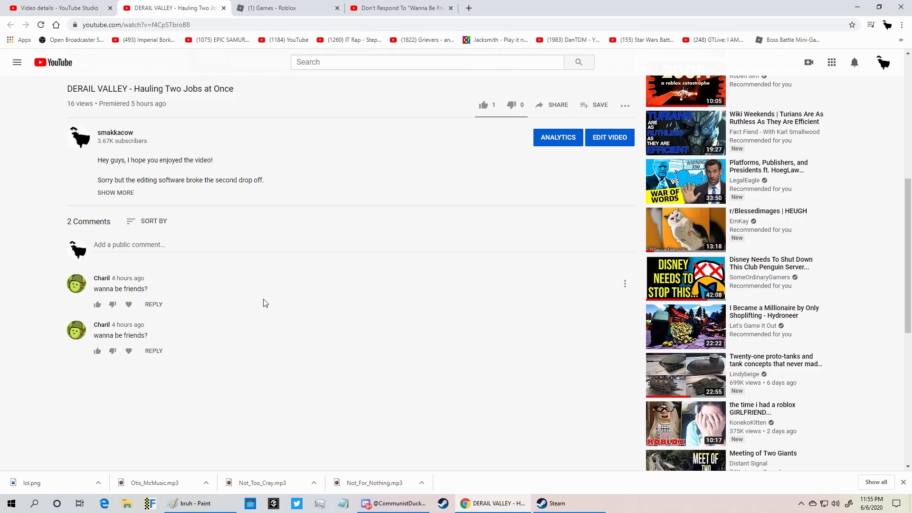
mouse_move(183, 289)
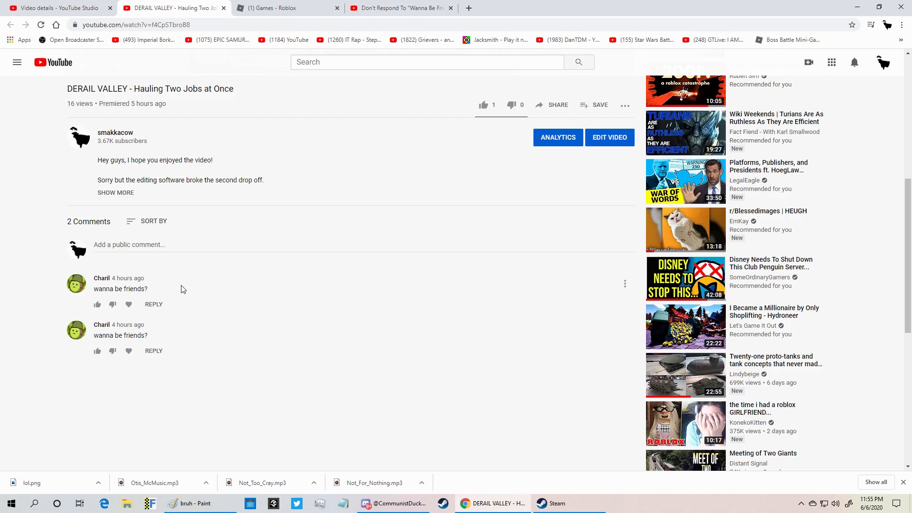
mouse_move(161, 282)
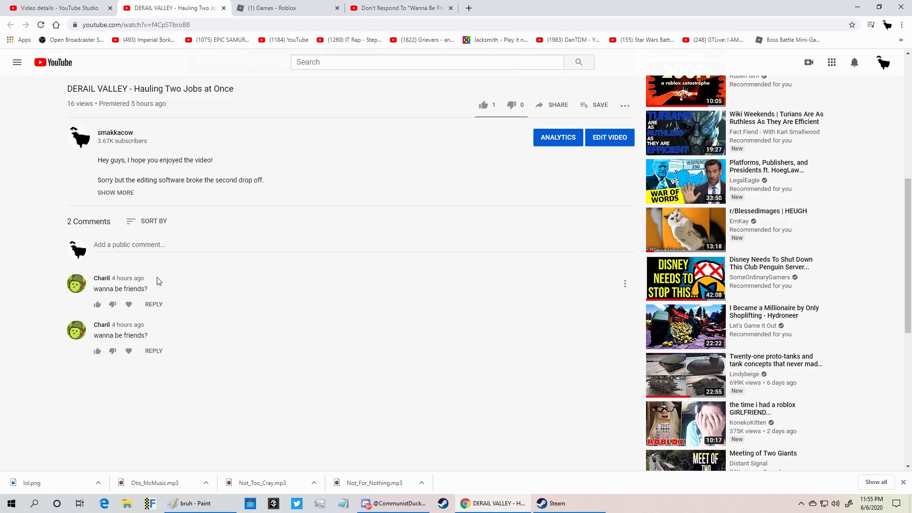
mouse_move(247, 123)
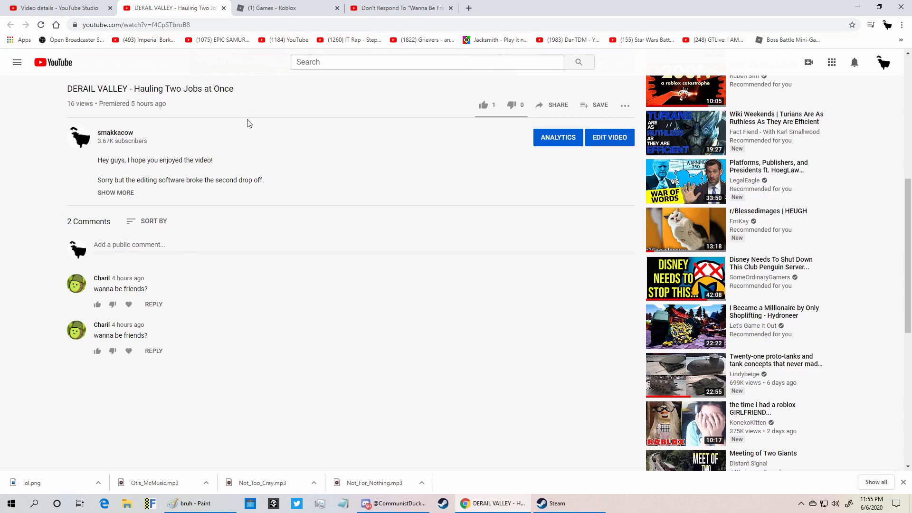
click(401, 7)
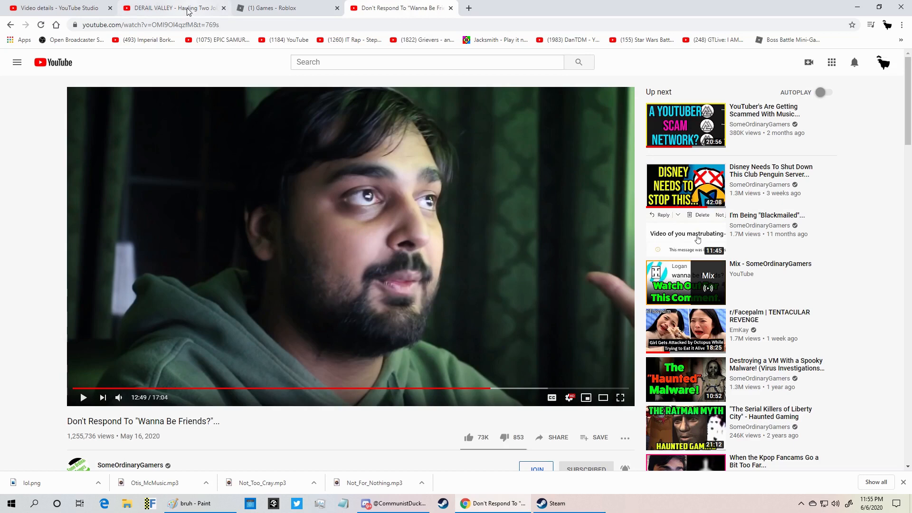
click(175, 7)
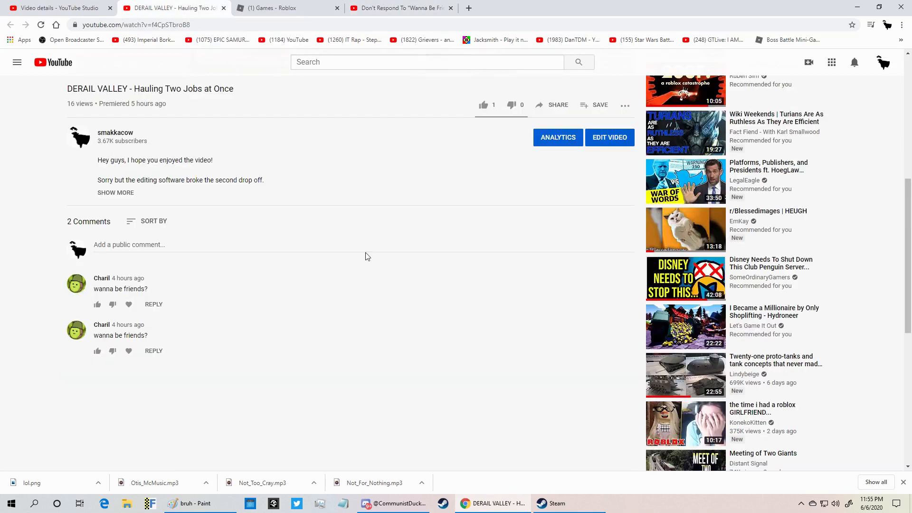
mouse_move(330, 380)
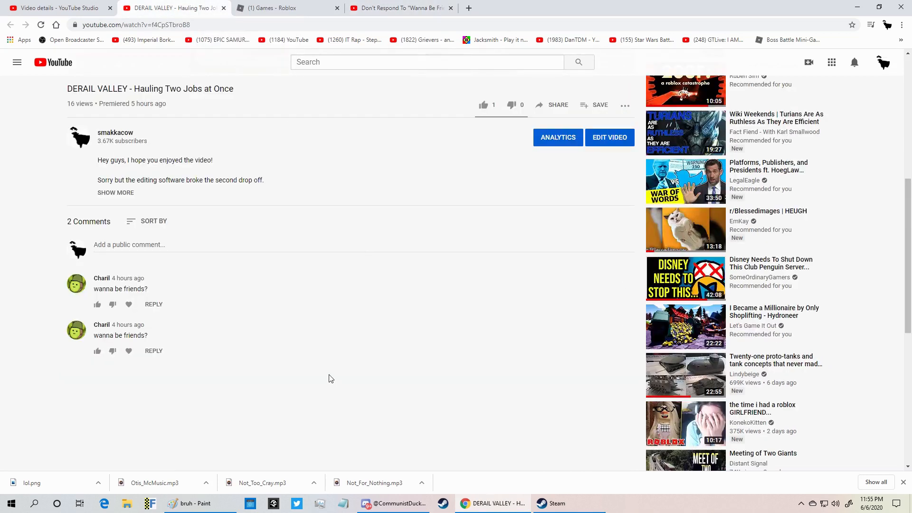